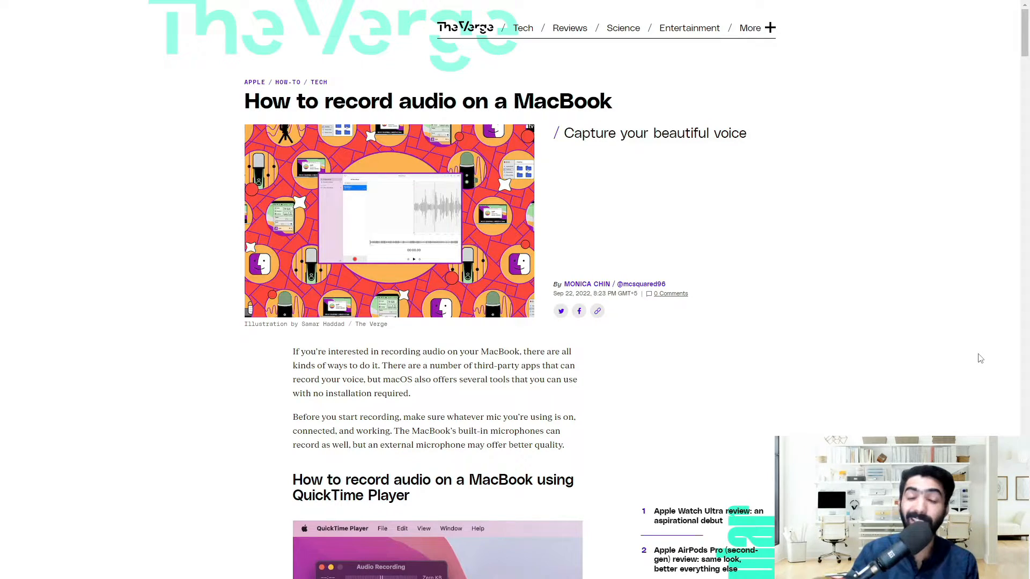
{"action": "mouse_move", "coordinate": [975, 360]}
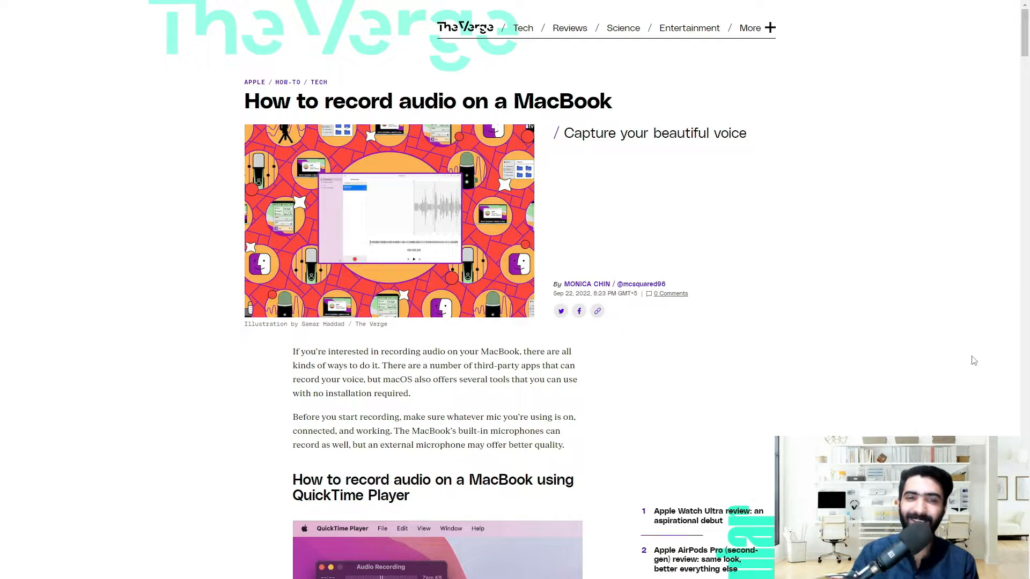
{"action": "scroll", "scroll_direction": "down", "scroll_amount": 3}
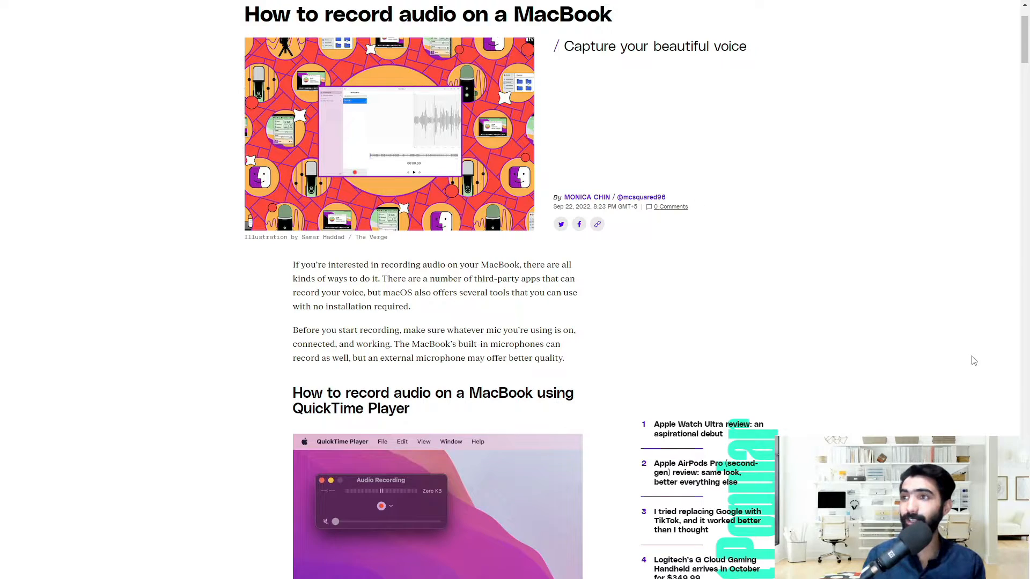
{"action": "scroll", "scroll_direction": "down", "scroll_amount": 3}
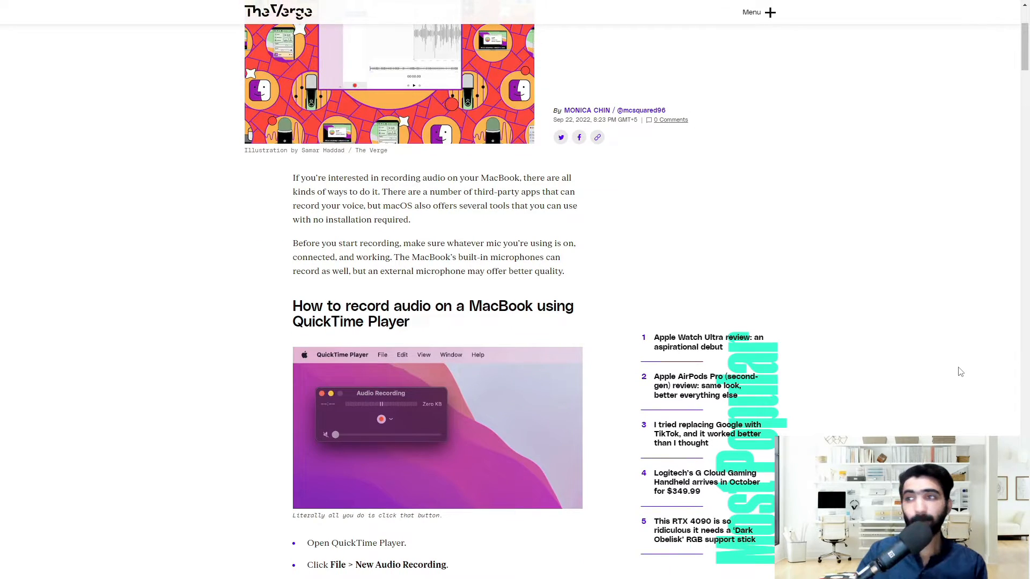
{"action": "scroll", "scroll_direction": "down", "scroll_amount": 3}
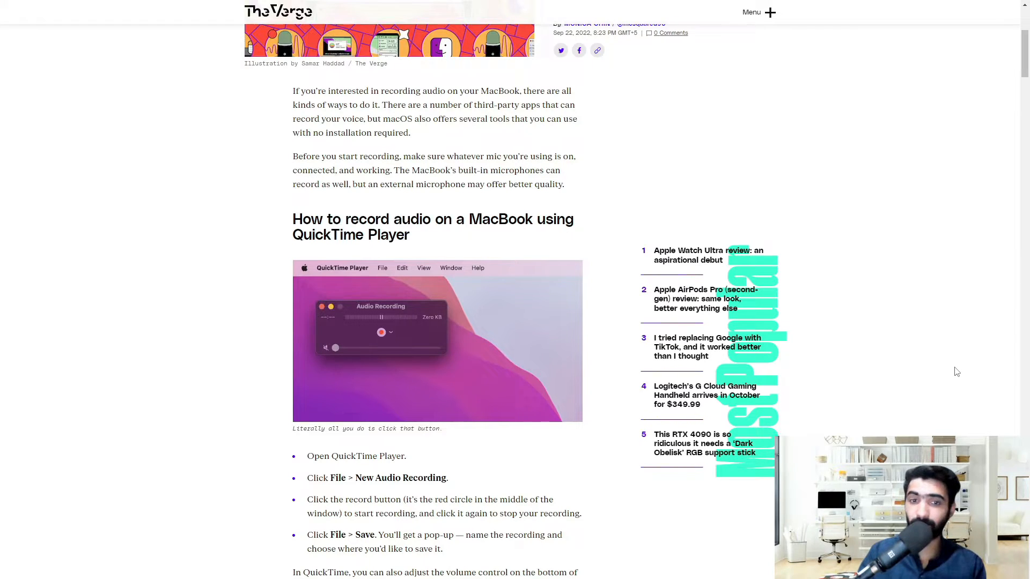
{"action": "scroll", "scroll_direction": "down", "scroll_amount": 3}
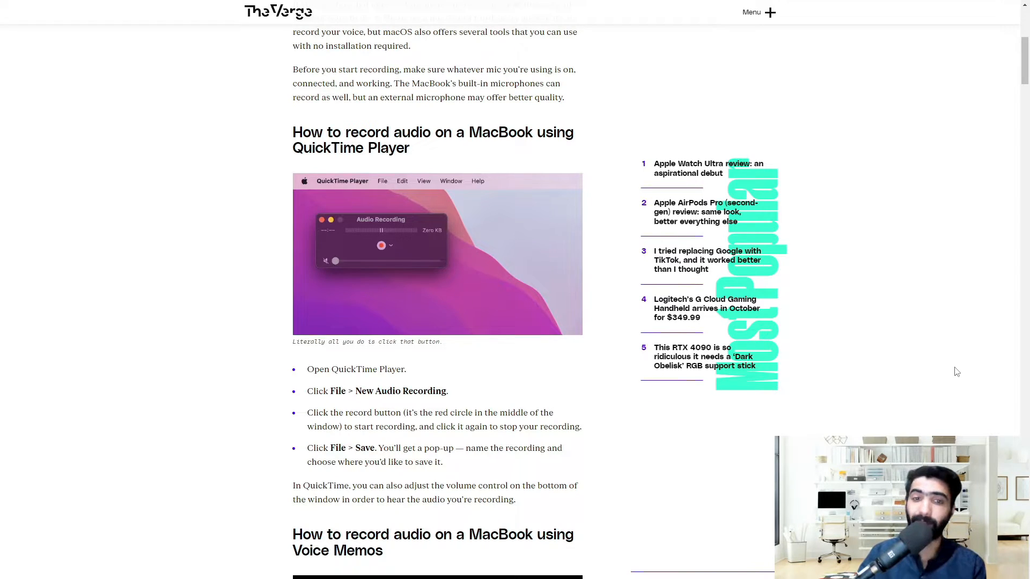
{"action": "scroll", "scroll_direction": "down", "scroll_amount": 3}
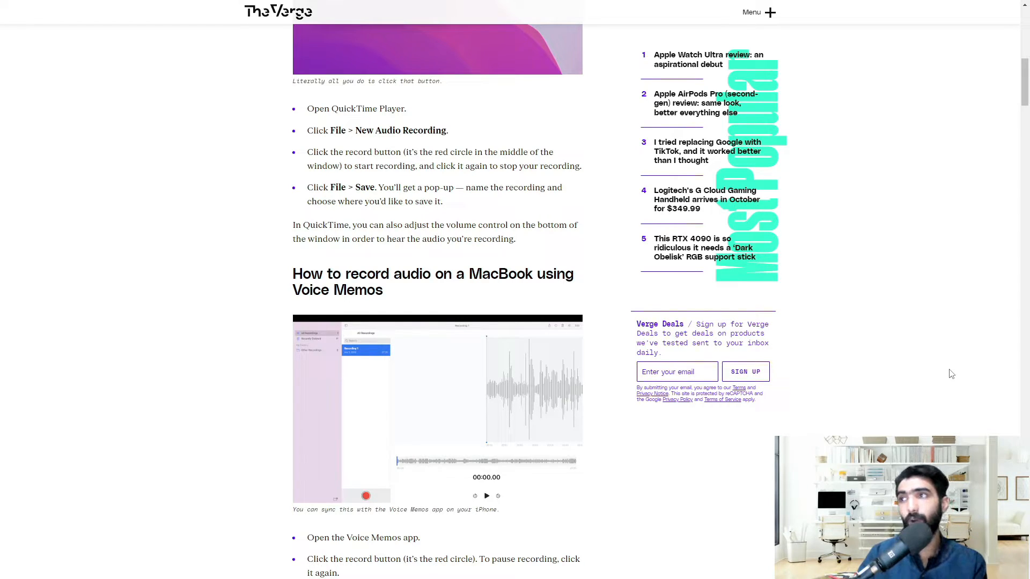
{"action": "mouse_move", "coordinate": [940, 378]}
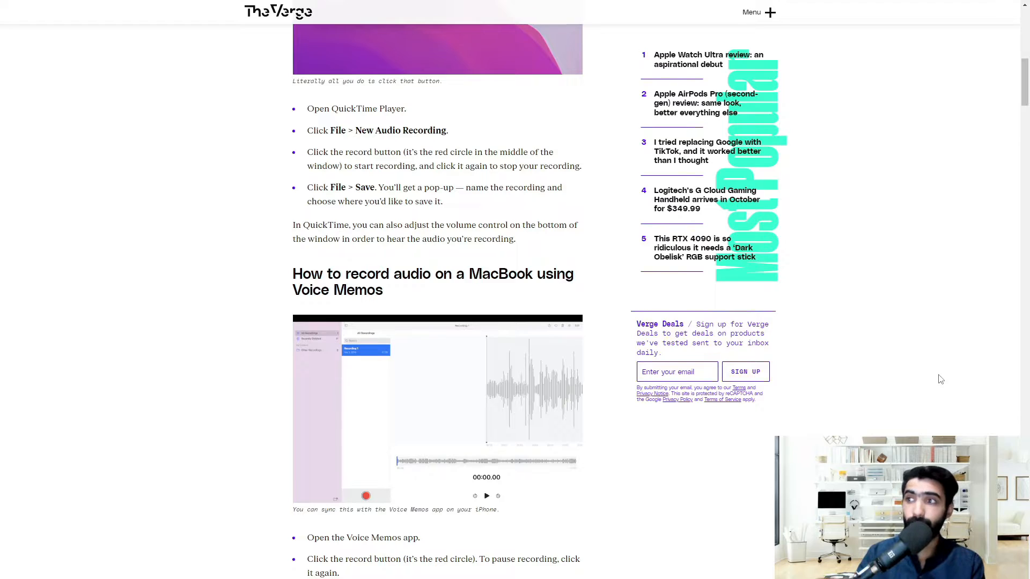
{"action": "scroll", "scroll_direction": "down", "scroll_amount": 3}
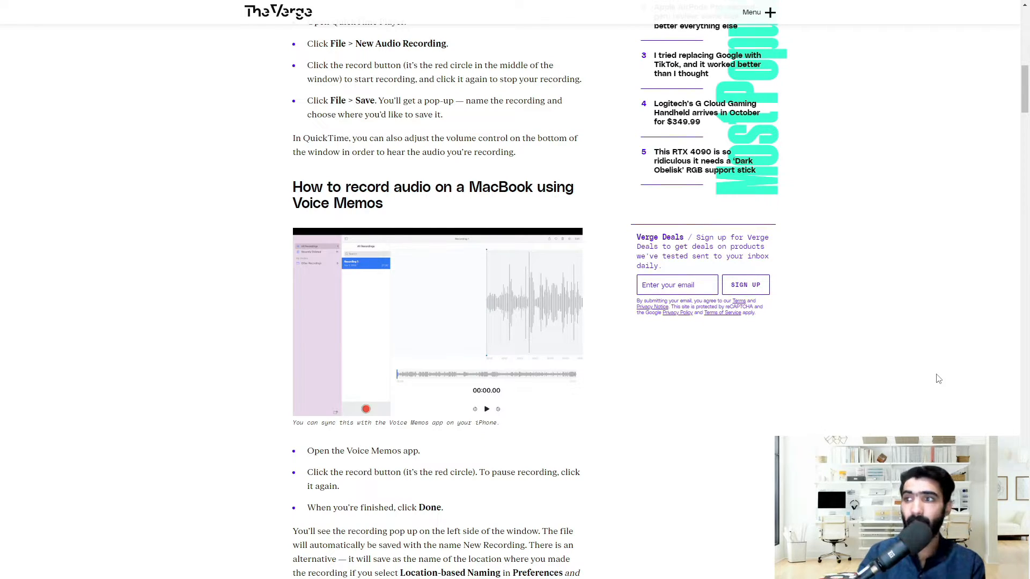
{"action": "mouse_move", "coordinate": [933, 379]}
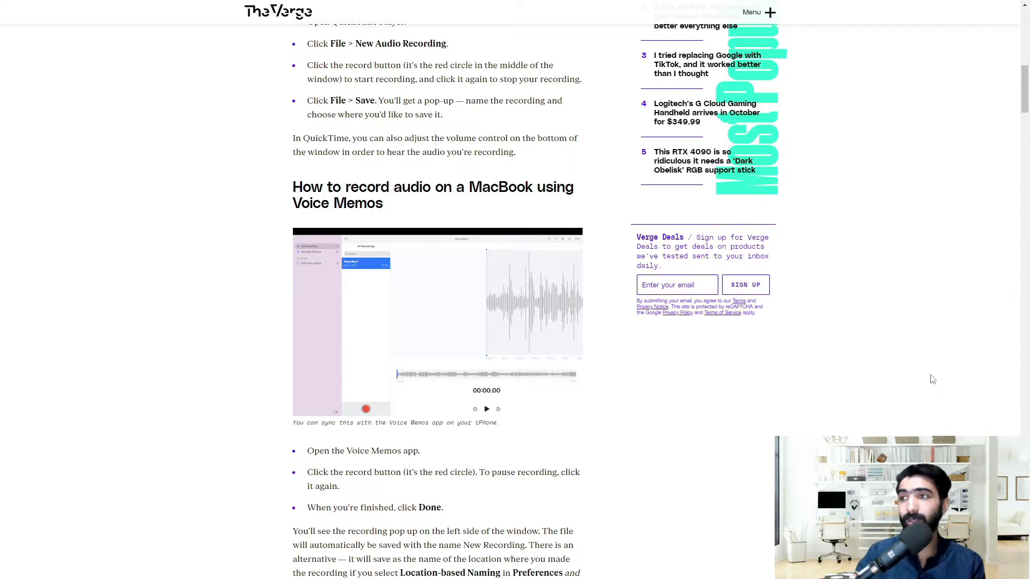
{"action": "scroll", "scroll_direction": "down", "scroll_amount": 3}
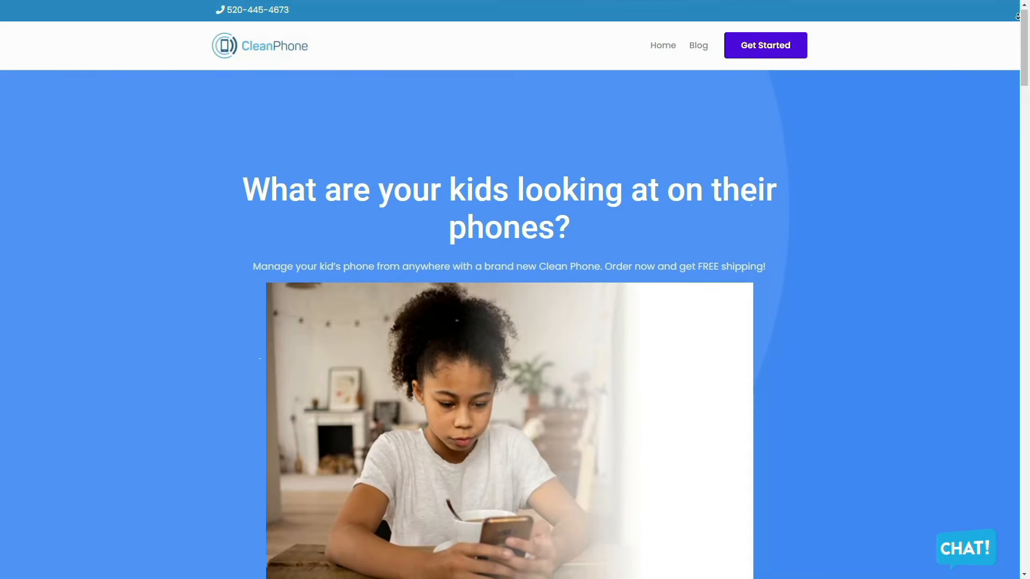
{"action": "scroll", "scroll_direction": "down", "scroll_amount": 3}
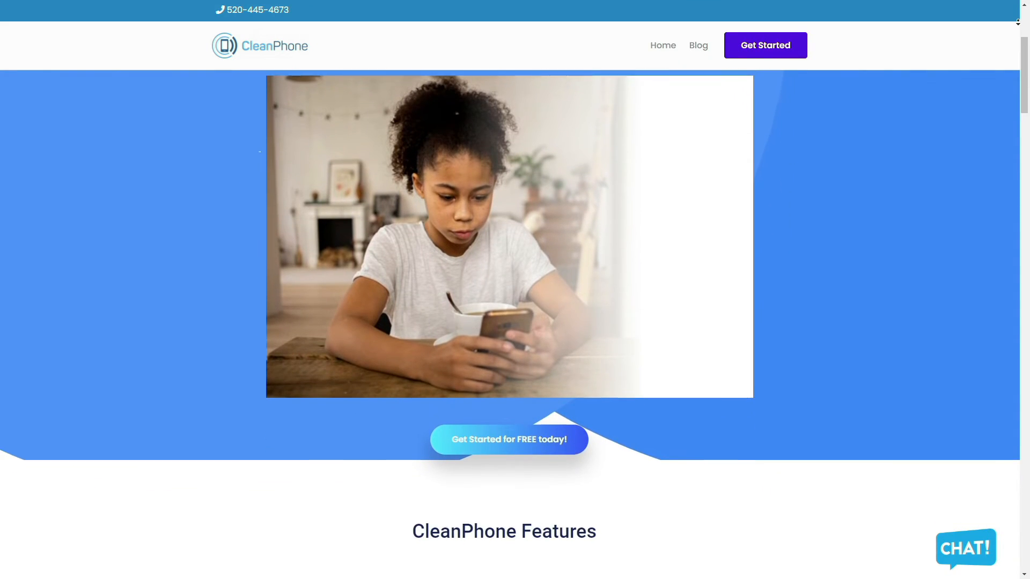
{"action": "scroll", "scroll_direction": "down", "scroll_amount": 3}
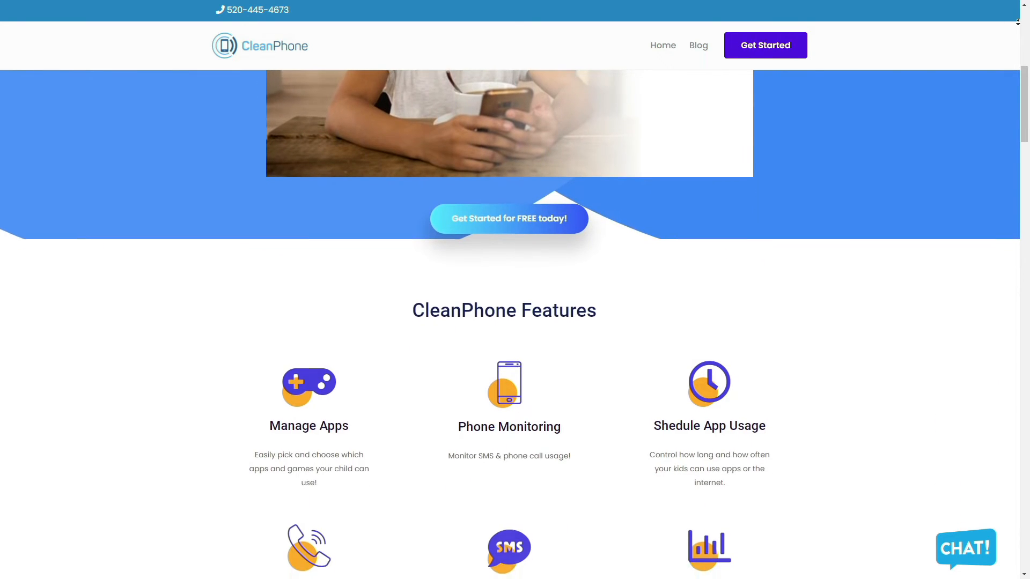
{"action": "scroll", "scroll_direction": "down", "scroll_amount": 3}
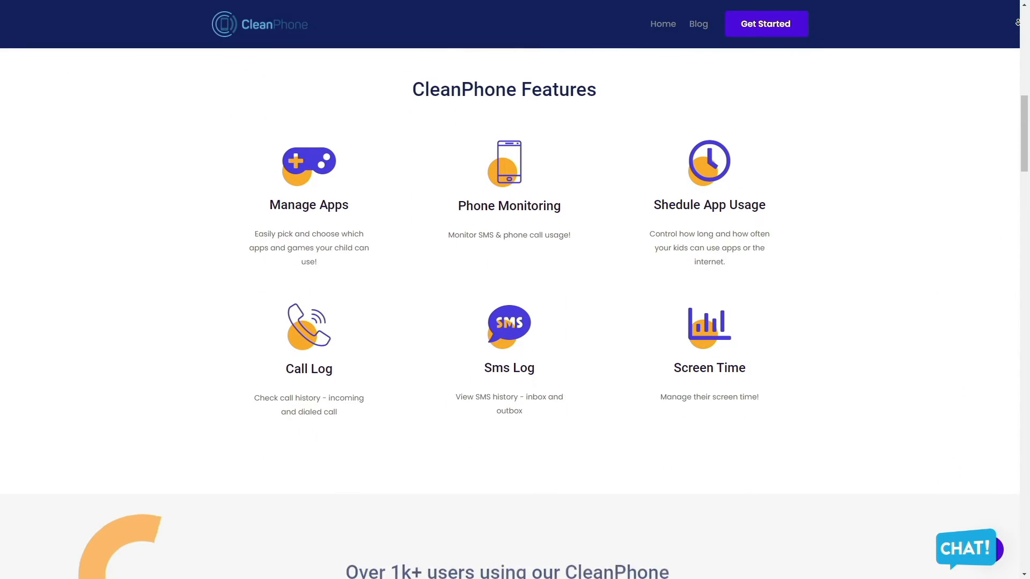
{"action": "scroll", "scroll_direction": "down", "scroll_amount": 3}
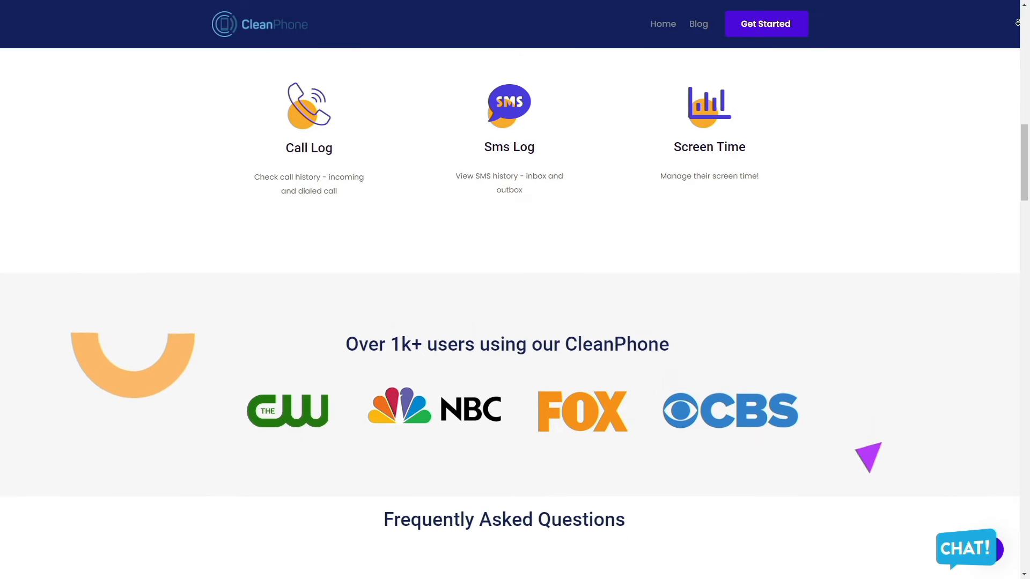
{"action": "scroll", "scroll_direction": "down", "scroll_amount": 3}
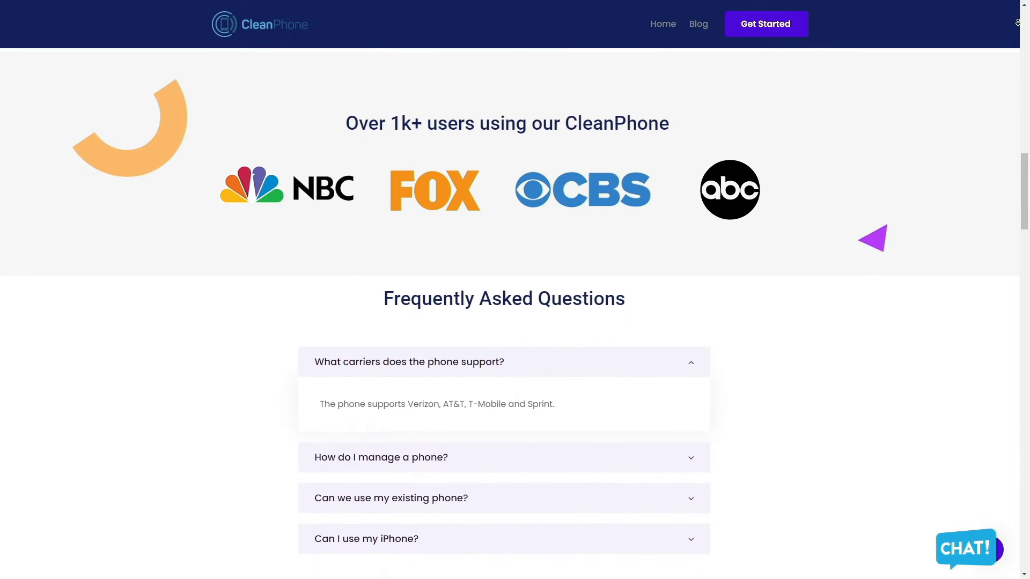
{"action": "scroll", "scroll_direction": "down", "scroll_amount": 3}
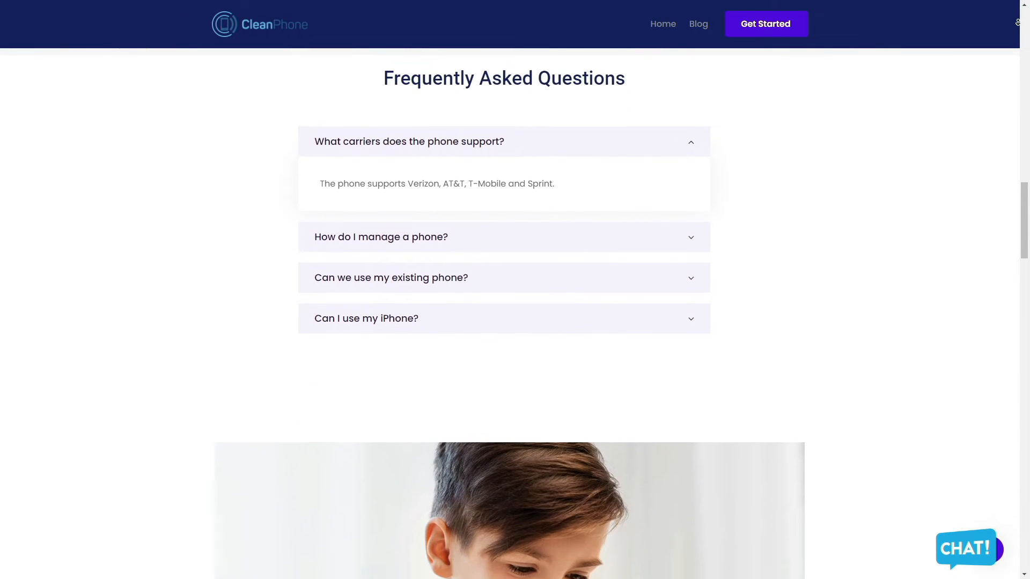
{"action": "scroll", "scroll_direction": "down", "scroll_amount": 3}
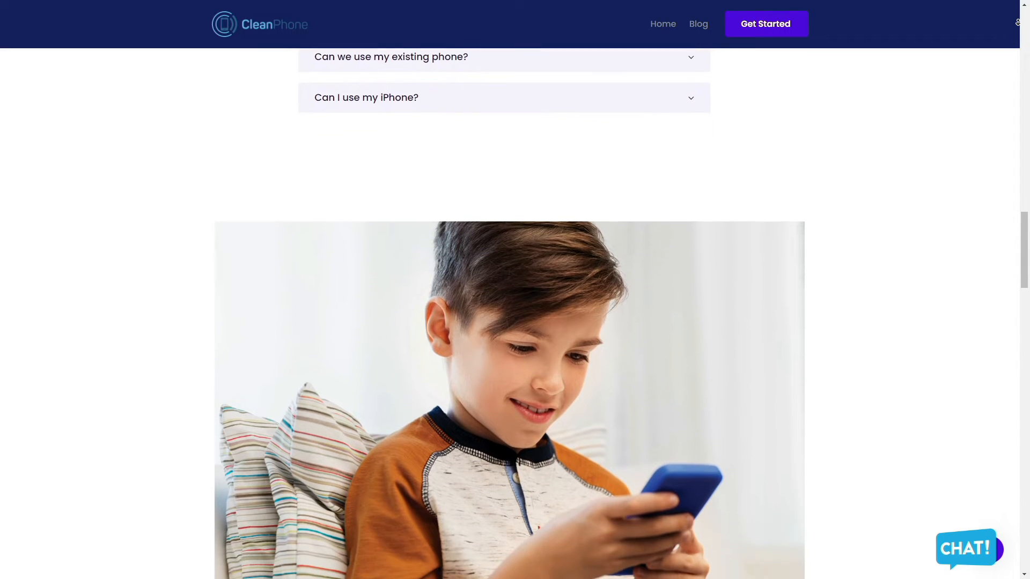
{"action": "scroll", "scroll_direction": "down", "scroll_amount": 3}
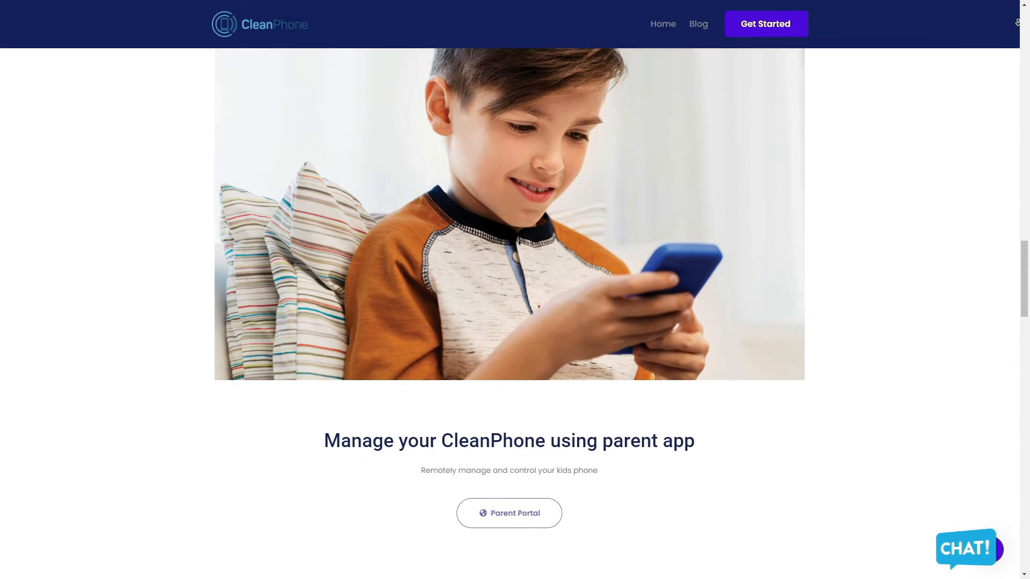
{"action": "scroll", "scroll_direction": "down", "scroll_amount": 3}
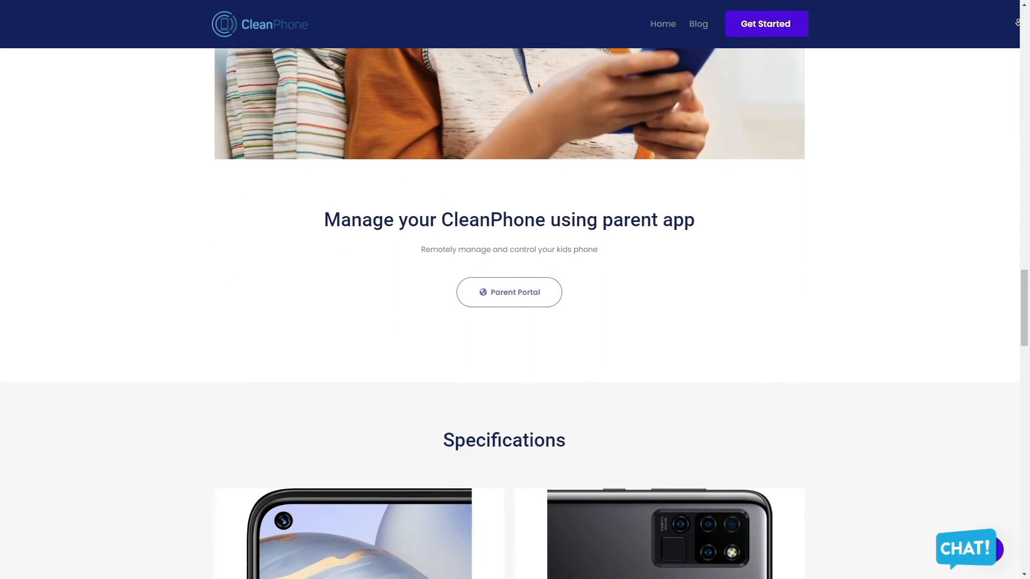
{"action": "scroll", "scroll_direction": "down", "scroll_amount": 3}
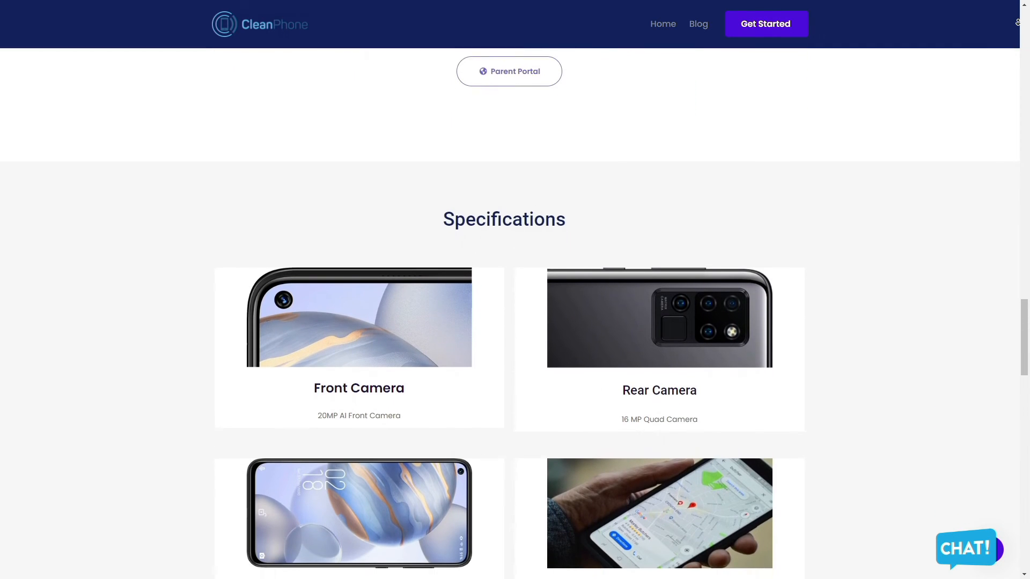
{"action": "scroll", "scroll_direction": "down", "scroll_amount": 3}
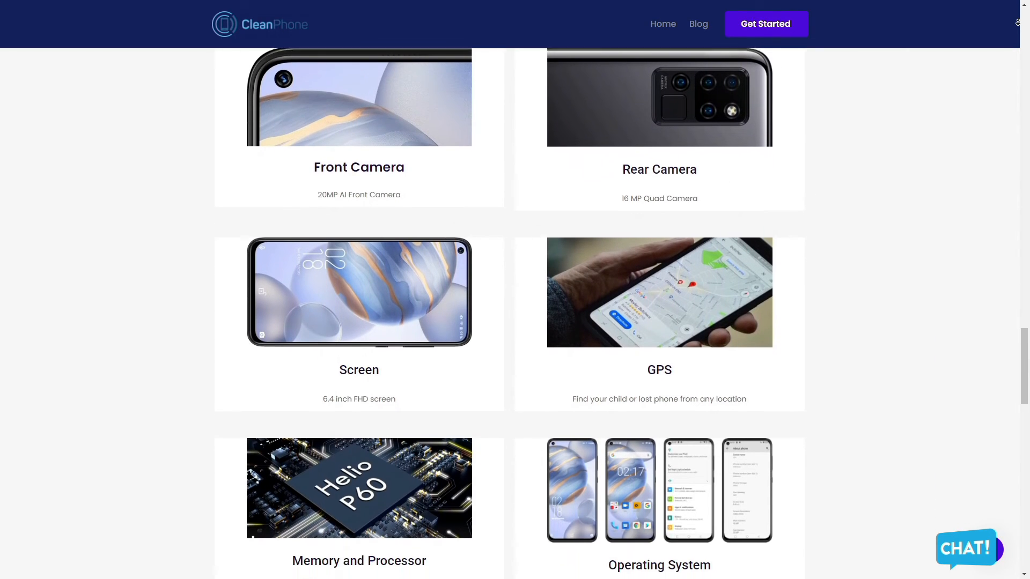
{"action": "scroll", "scroll_direction": "down", "scroll_amount": 3}
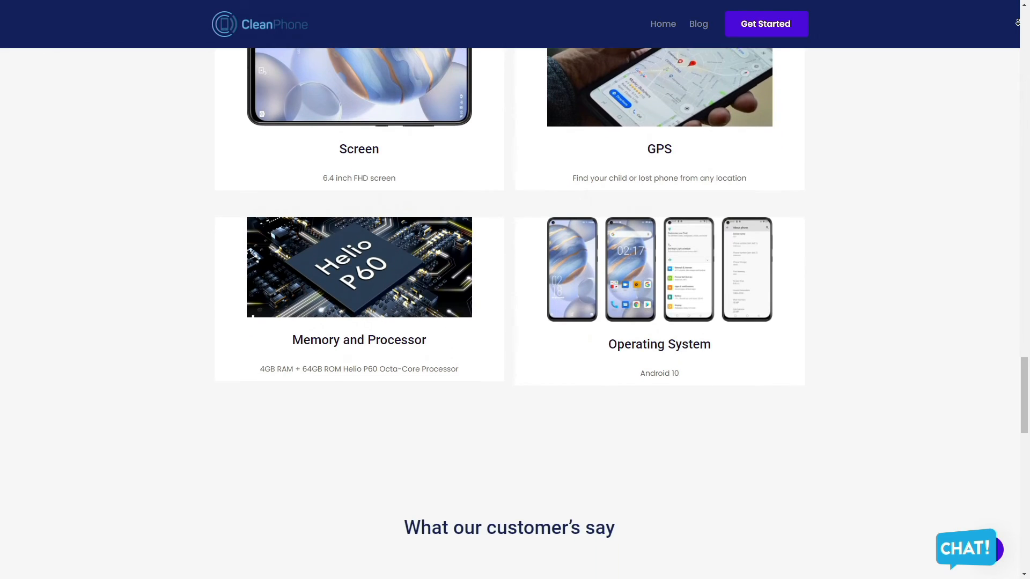
{"action": "scroll", "scroll_direction": "down", "scroll_amount": 3}
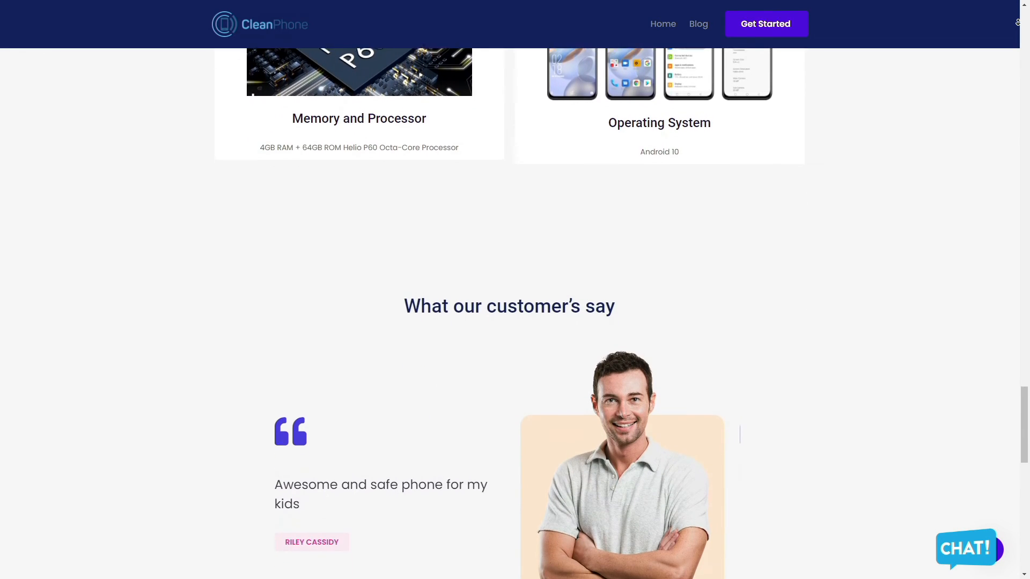
{"action": "scroll", "scroll_direction": "down", "scroll_amount": 3}
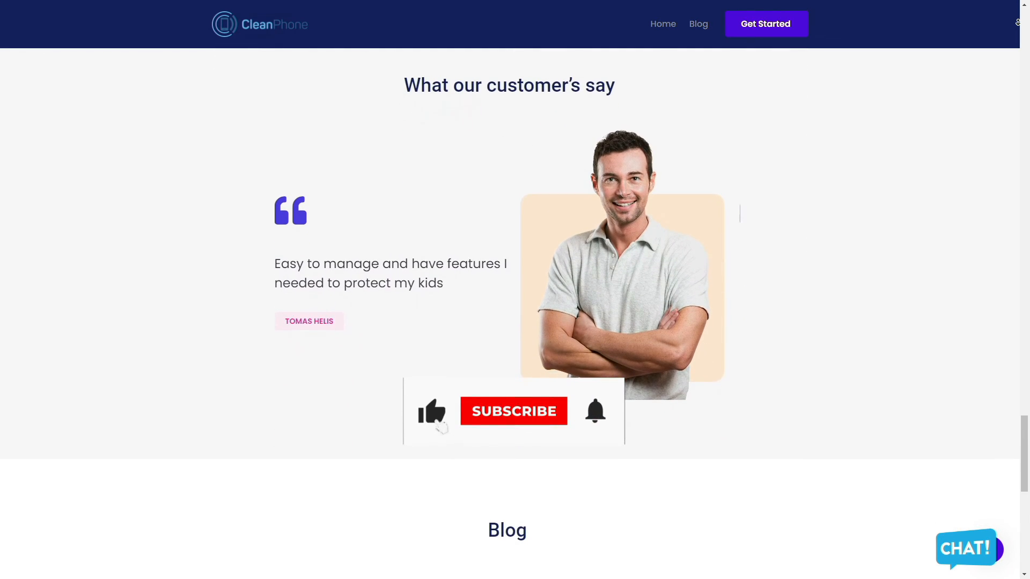
{"action": "scroll", "scroll_direction": "down", "scroll_amount": 3}
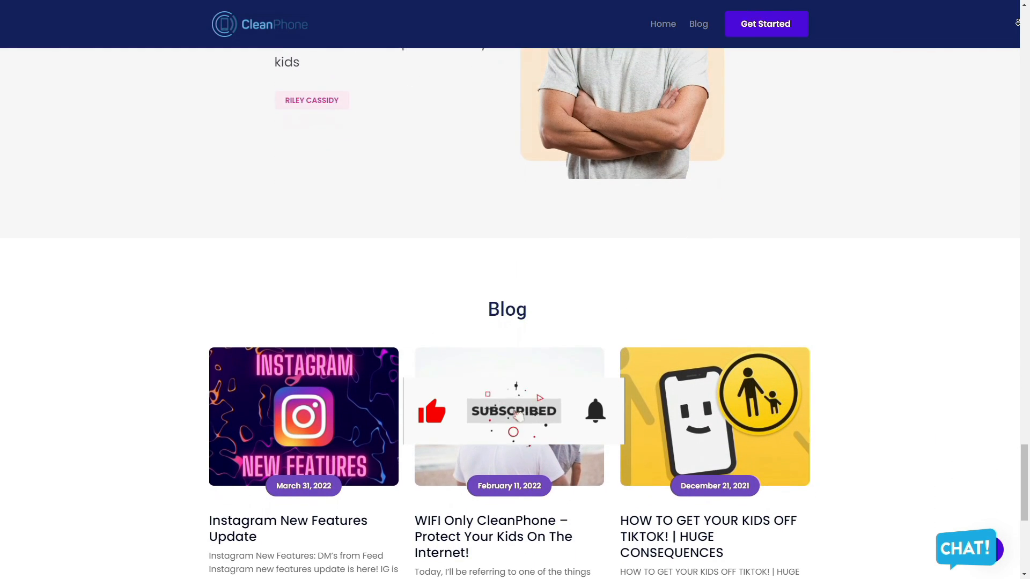
{"action": "scroll", "scroll_direction": "down", "scroll_amount": 3}
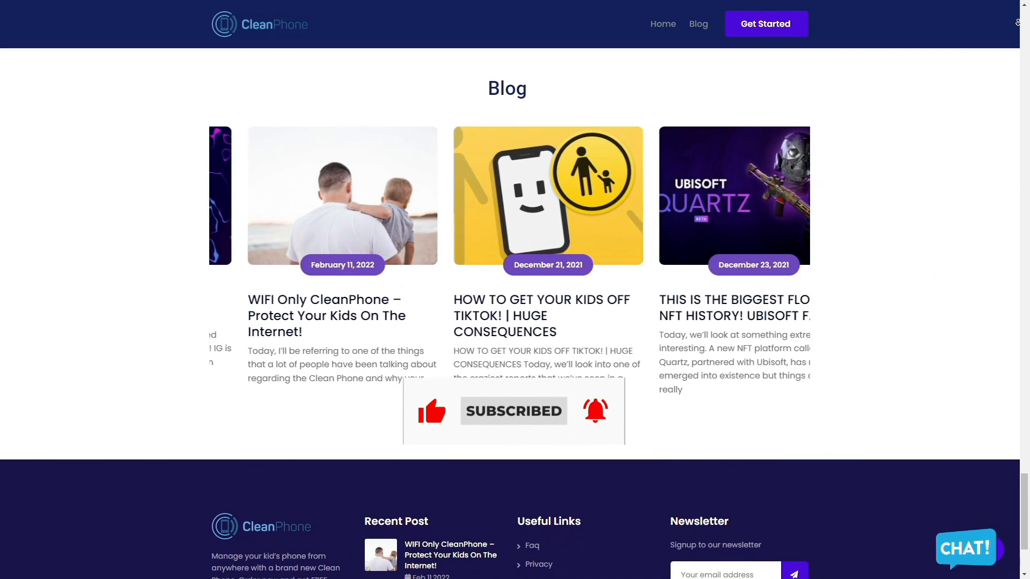